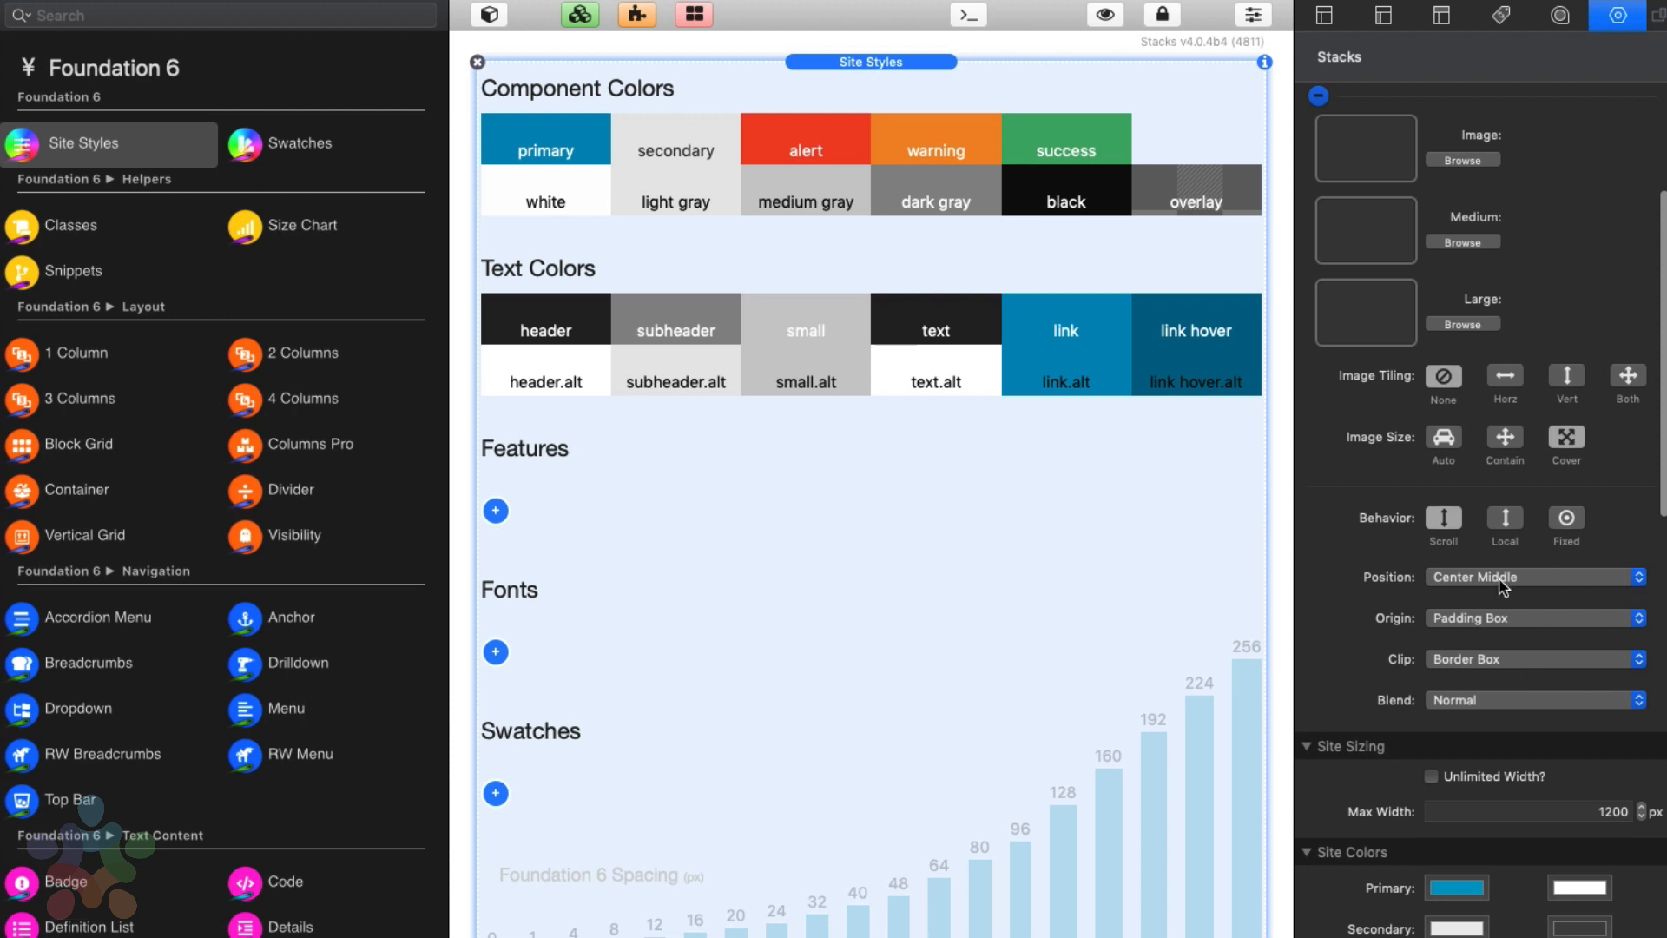
pyautogui.scroll(-3)
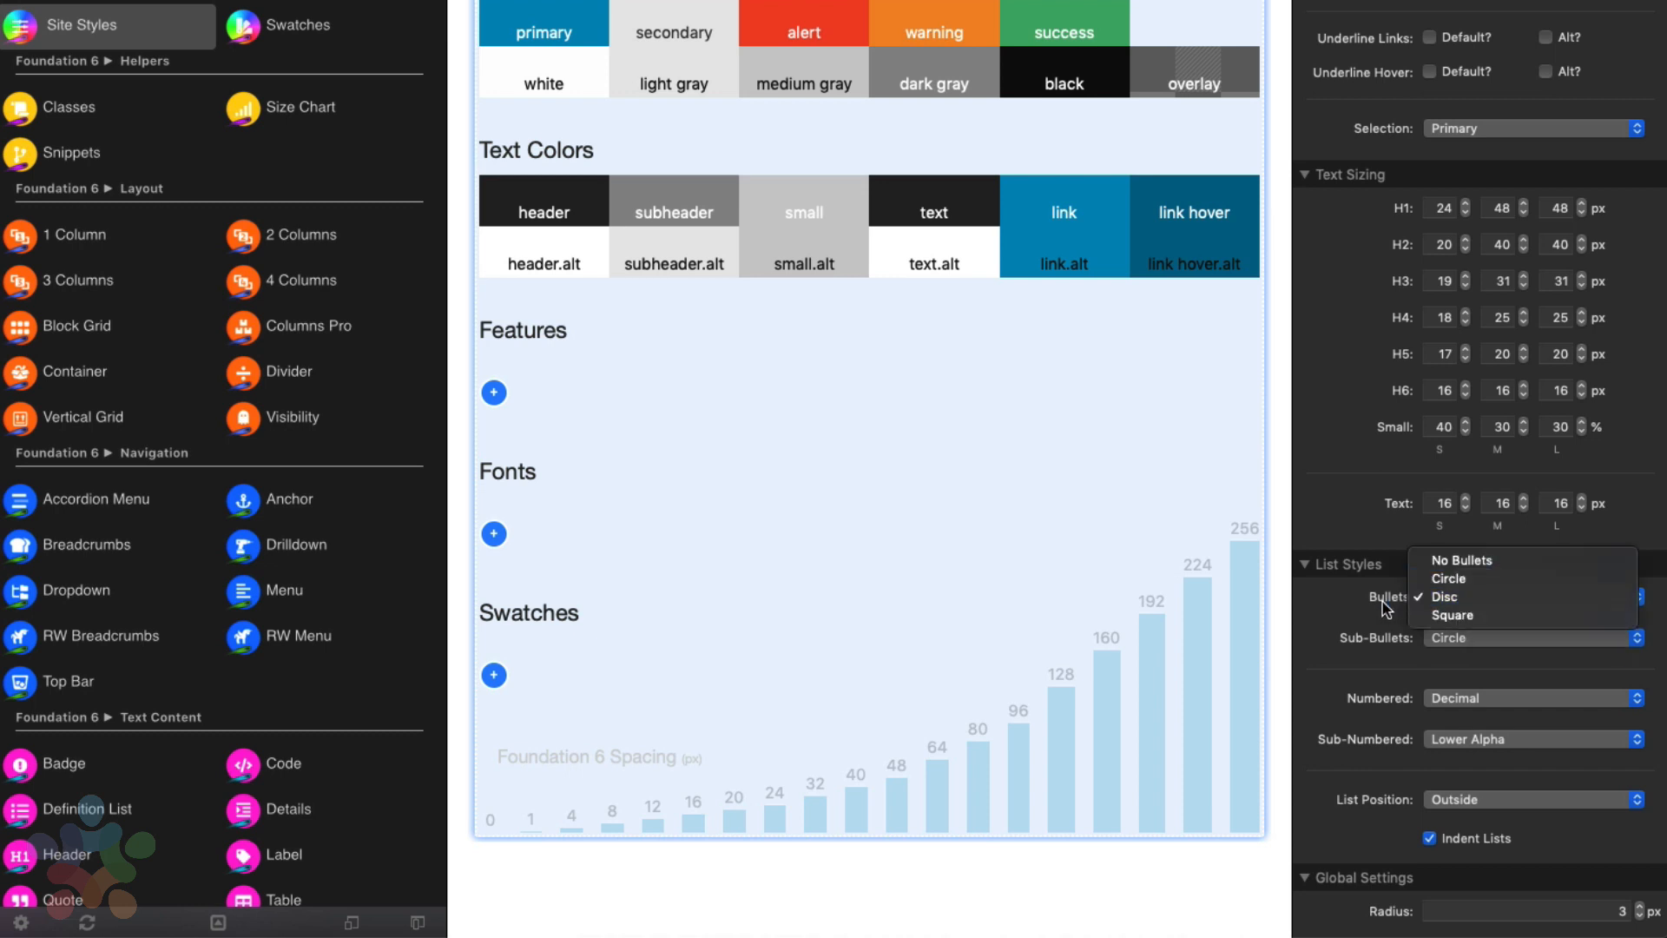
pyautogui.click(1444, 596)
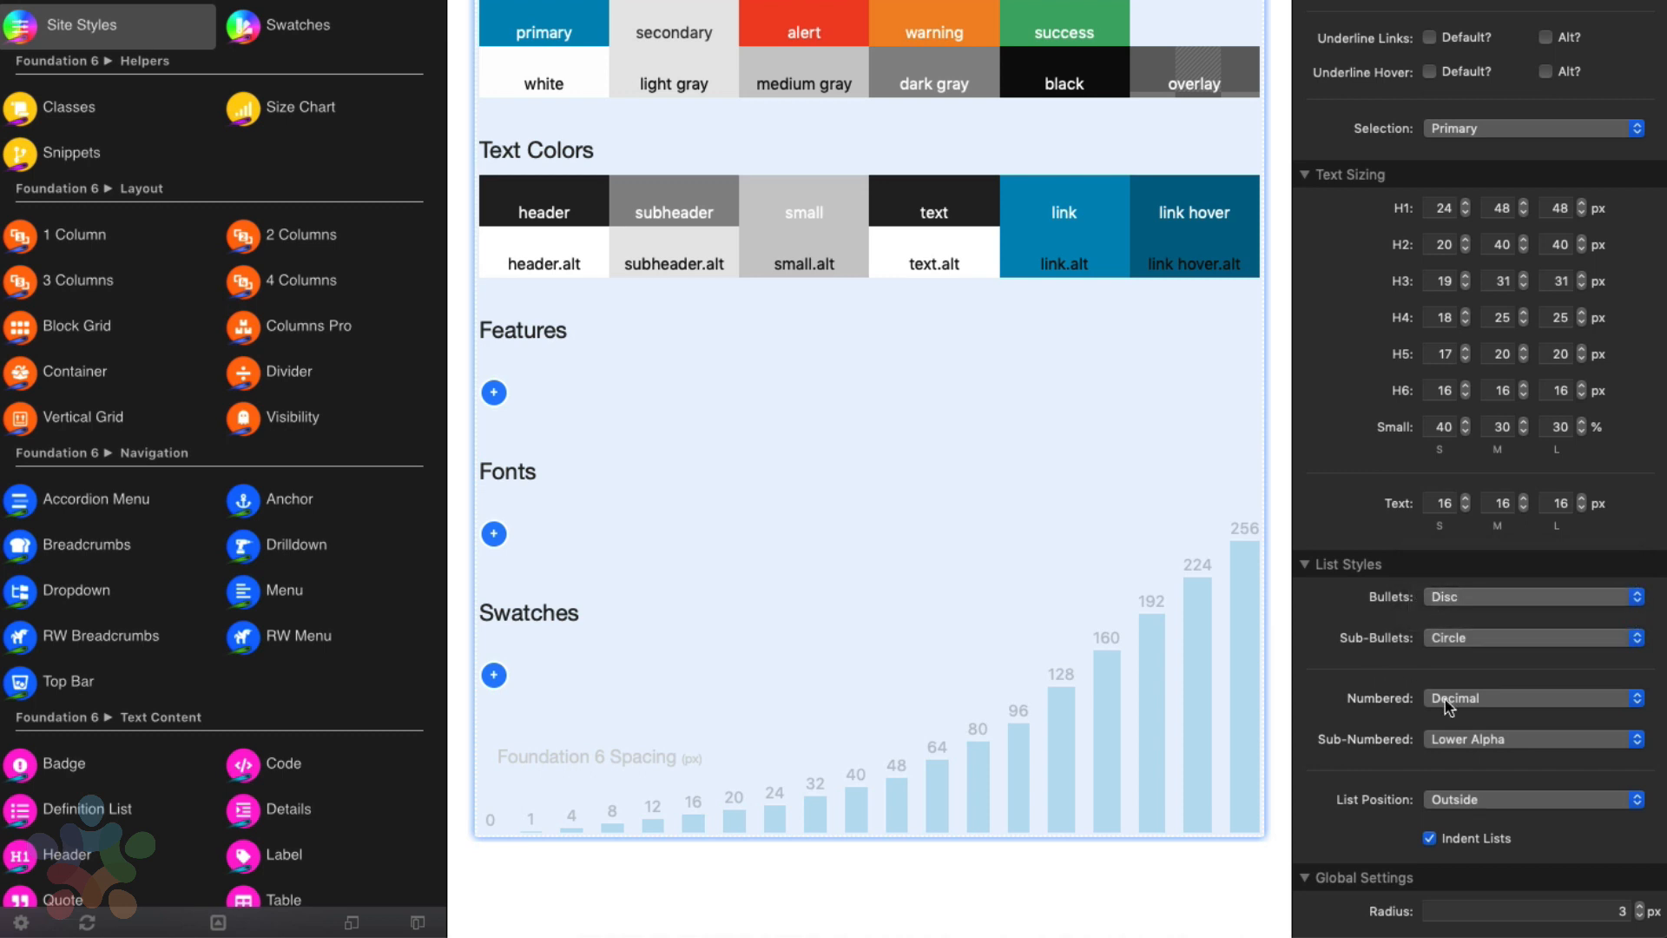